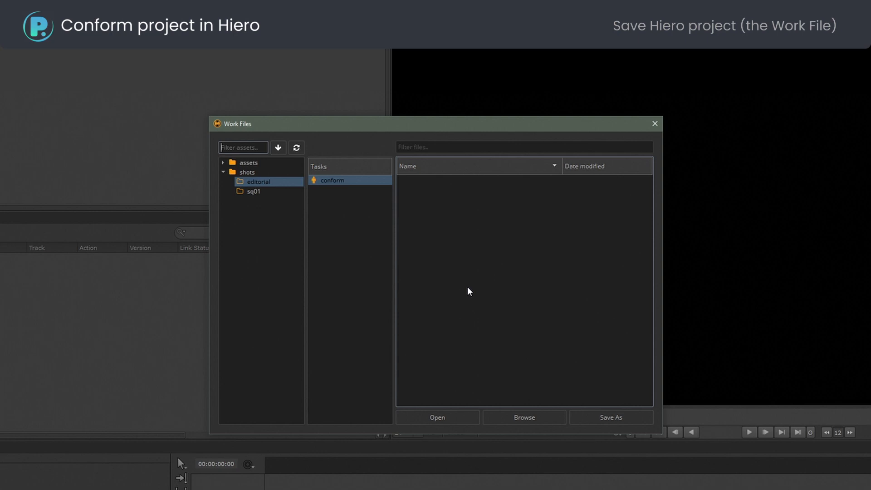
# - Save the project as version 1 of the shots/editorial conform work file
pyautogui.click(611, 417)
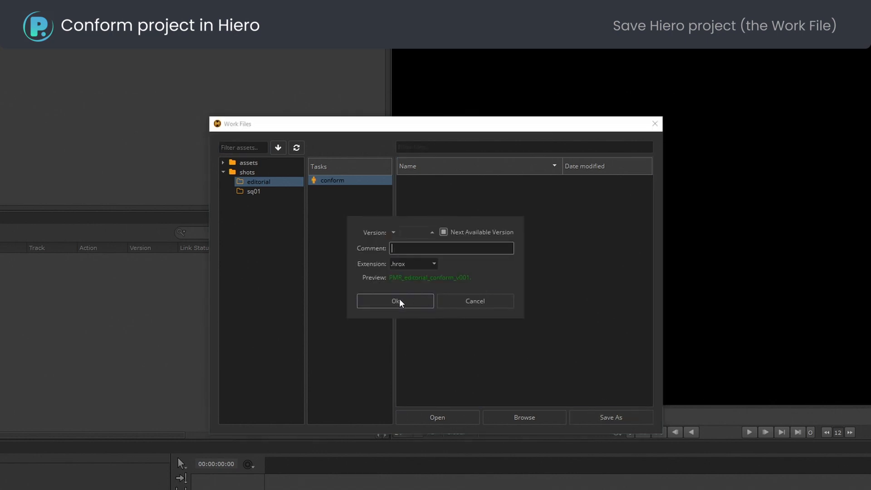
pyautogui.click(396, 301)
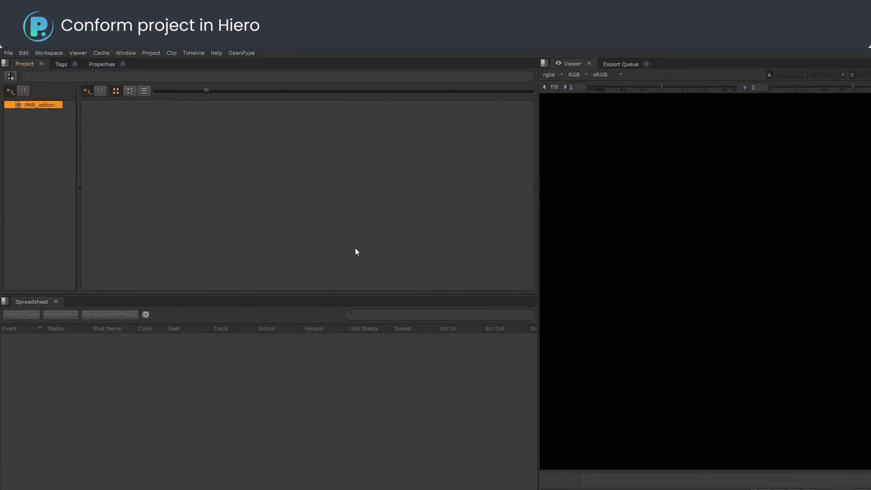
# - Import the sq001.xml edit as a sequence, then bring up the bin menu to add a bin
pyautogui.click(7, 53)
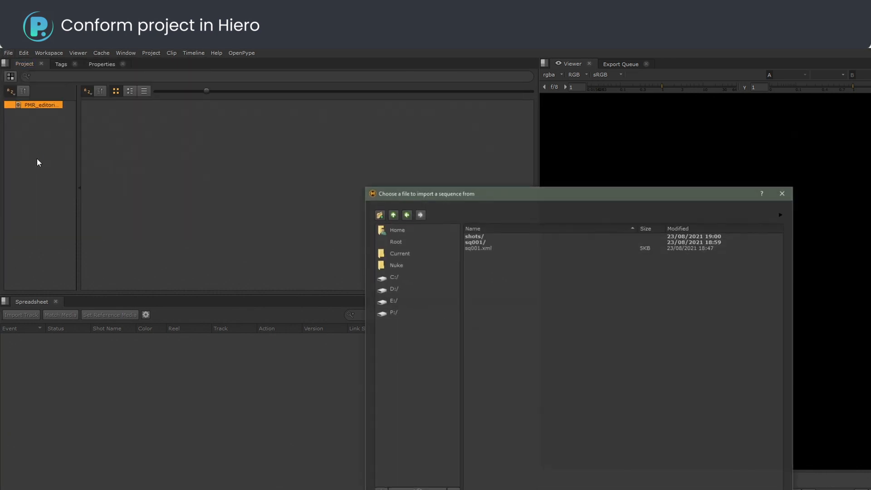
pyautogui.click(478, 249)
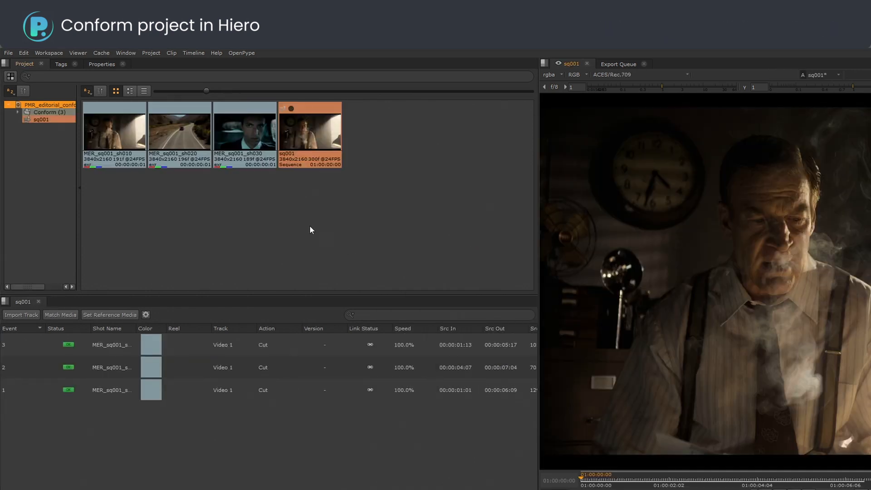
pyautogui.rightClick(44, 104)
pyautogui.write('reference')
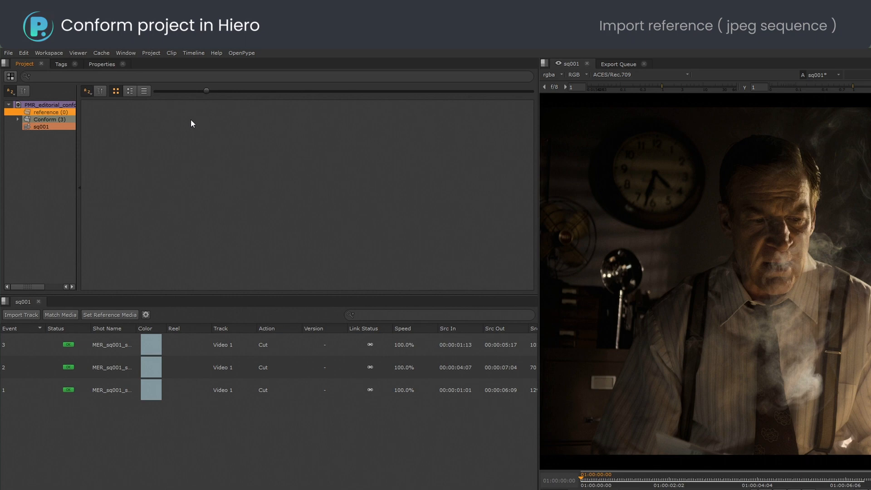
# - Choose Import File(s) inside the reference bin to bring in reference media
pyautogui.rightClick(192, 123)
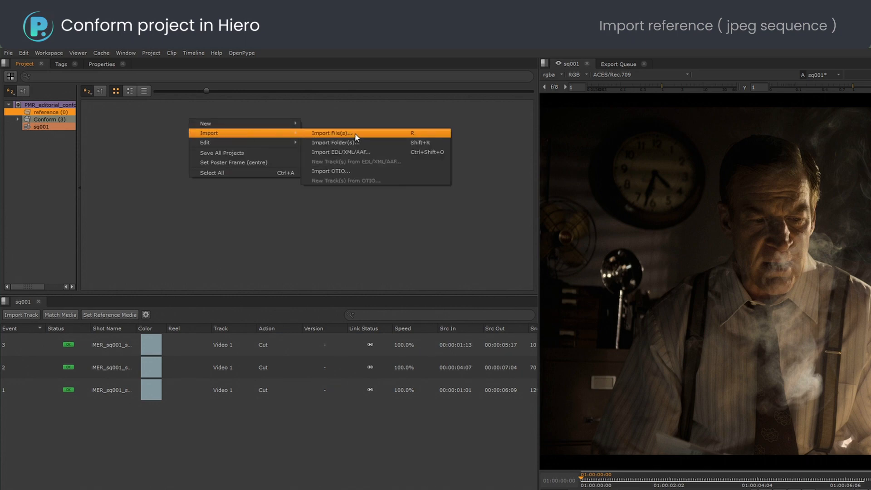
pyautogui.click(337, 133)
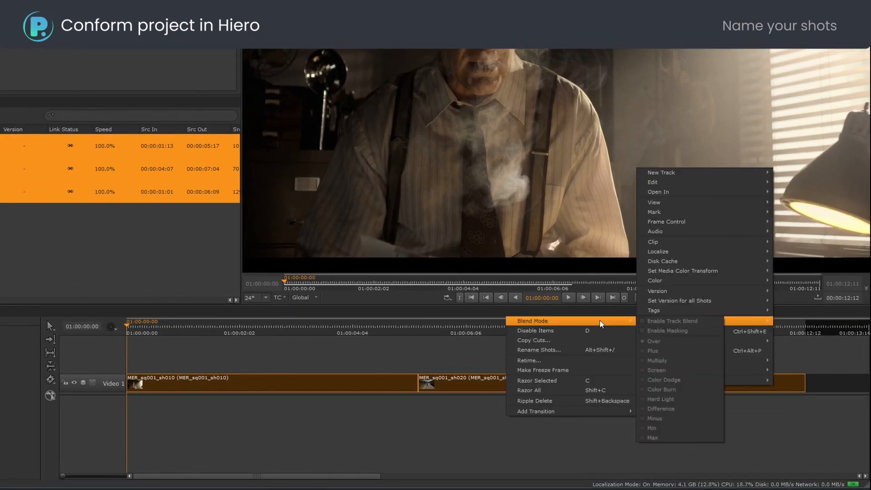
# - Rename the timeline shots to sh010, sh020, sh030 and place the sq001 reference on Video 2
pyautogui.click(539, 350)
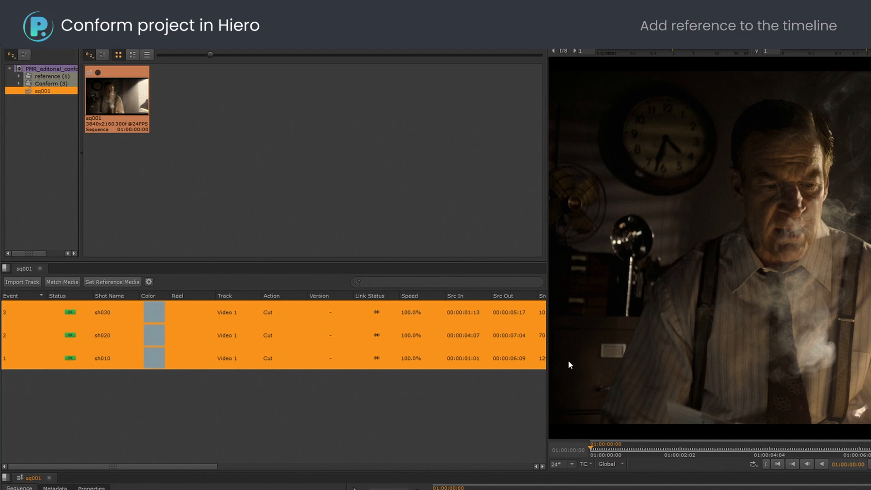
pyautogui.click(47, 76)
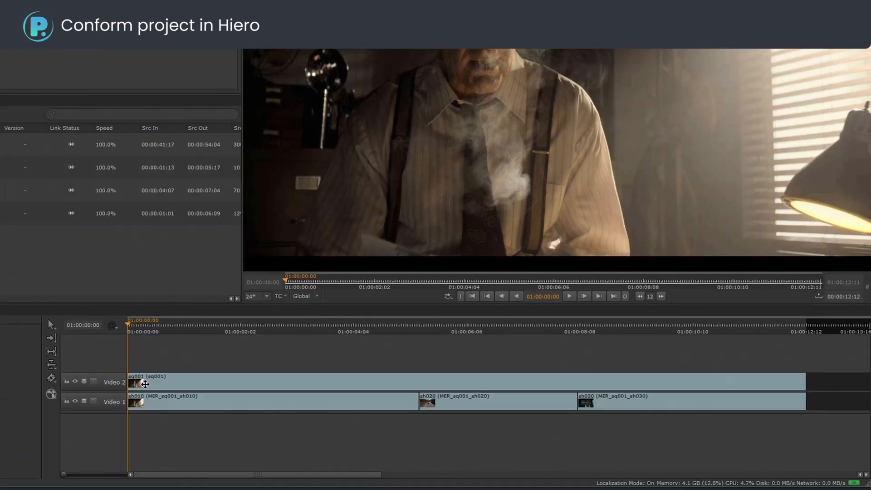
# - Copy cuts from Video 1 to the Video 2 reference clip via Editorial > Copy Cuts
pyautogui.rightClick(143, 384)
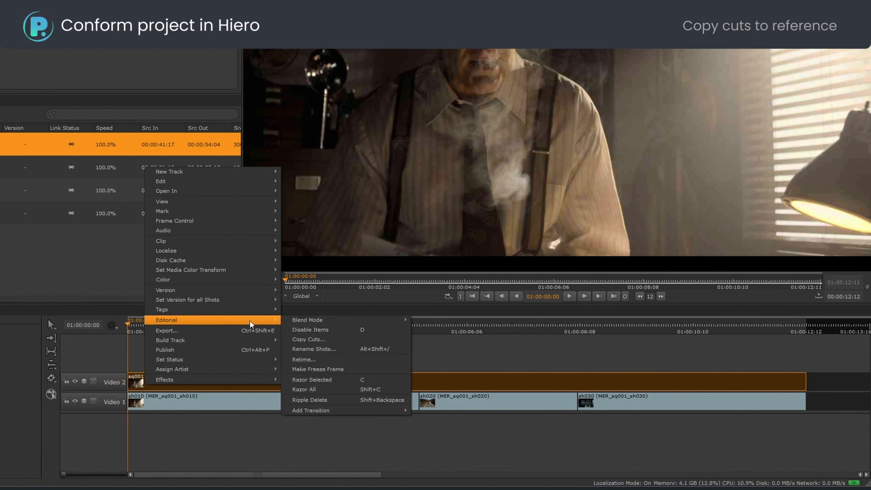
pyautogui.click(308, 339)
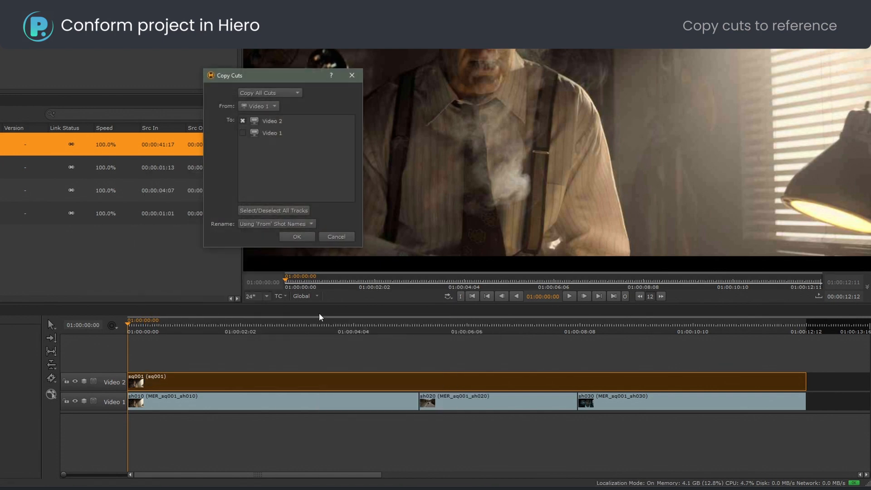
pyautogui.click(297, 236)
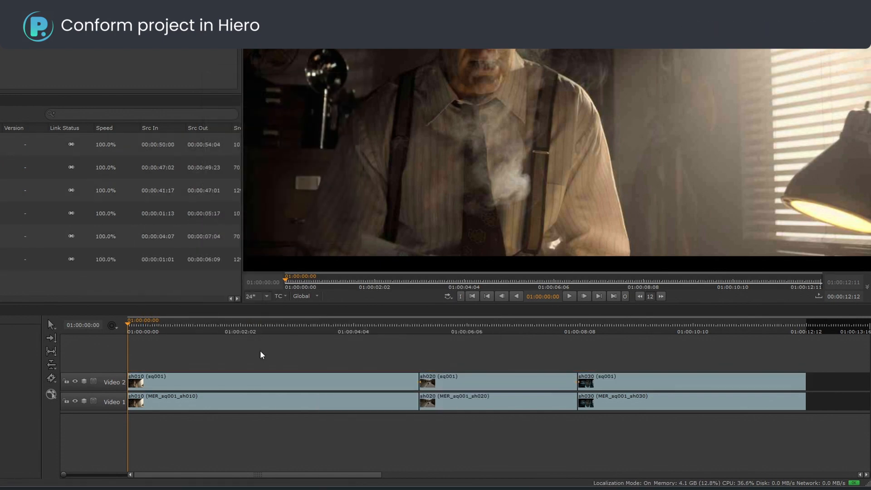